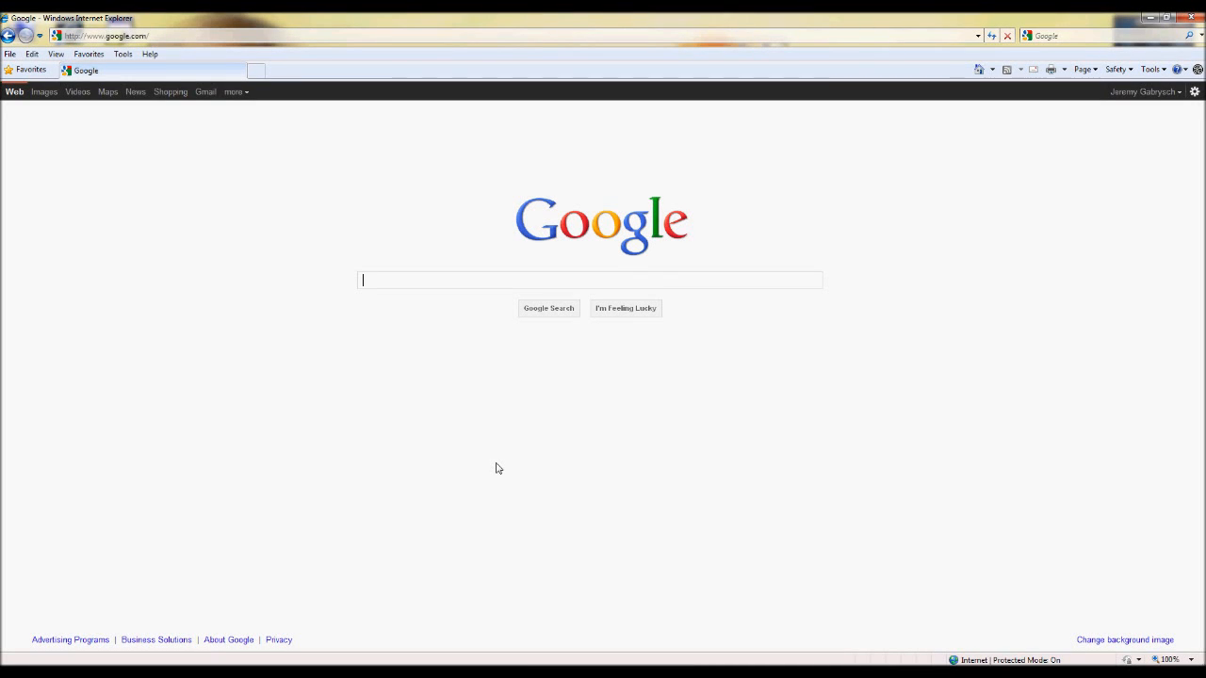
mouse_move(911, 295)
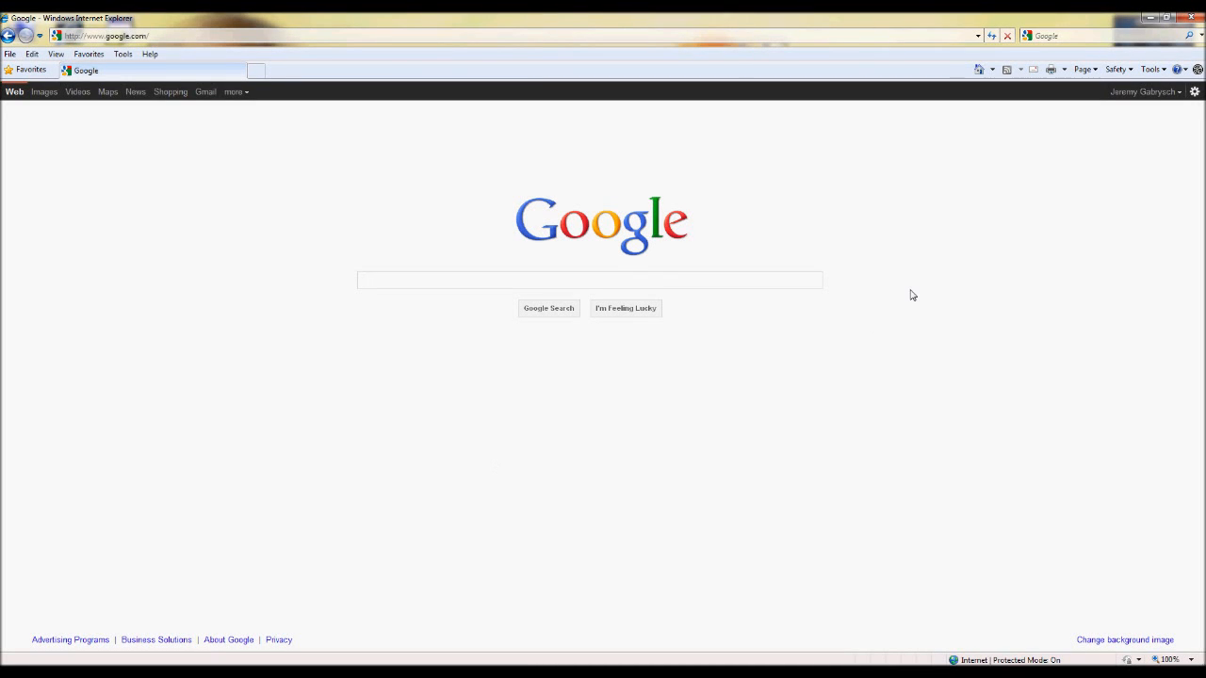
mouse_move(943, 280)
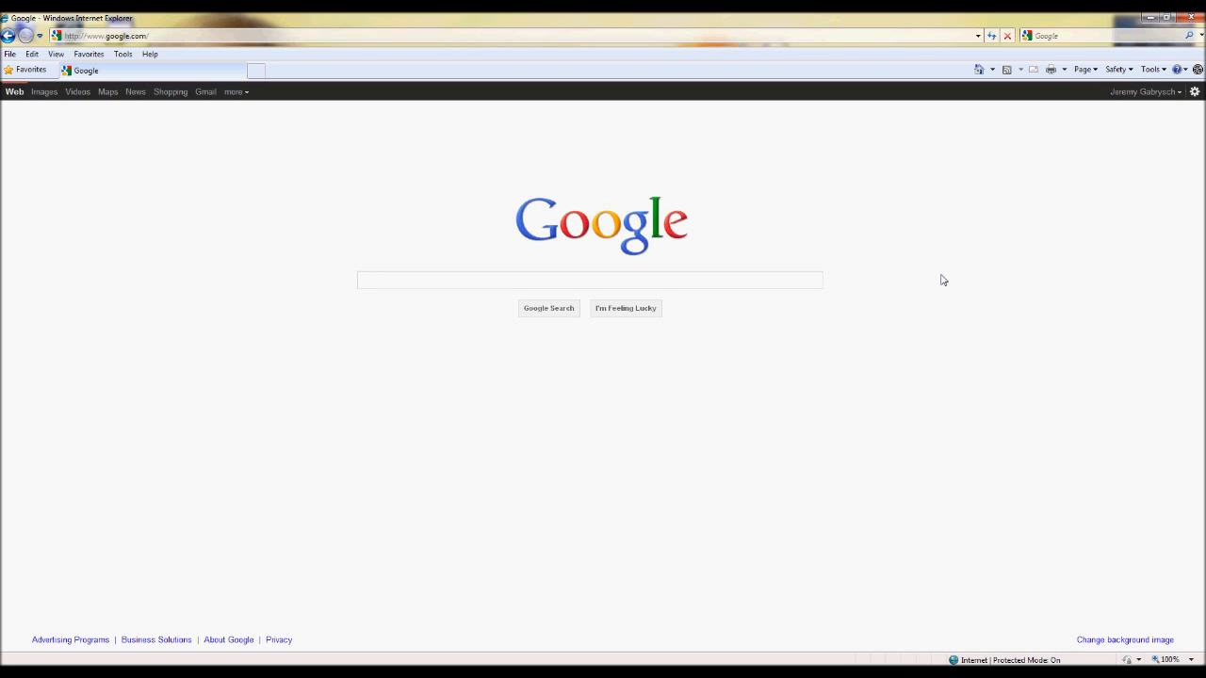
- Go to akaskriller.com from address history, enter the site, and scroll to the flashing links
click(589, 280)
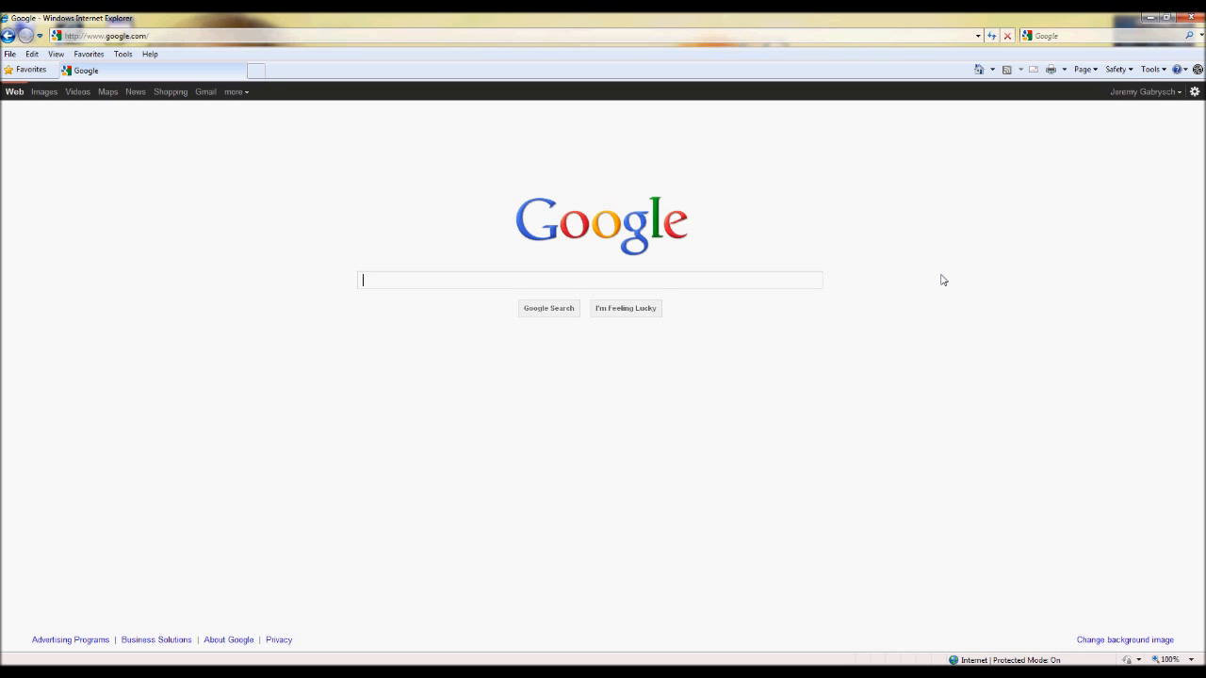
mouse_move(961, 154)
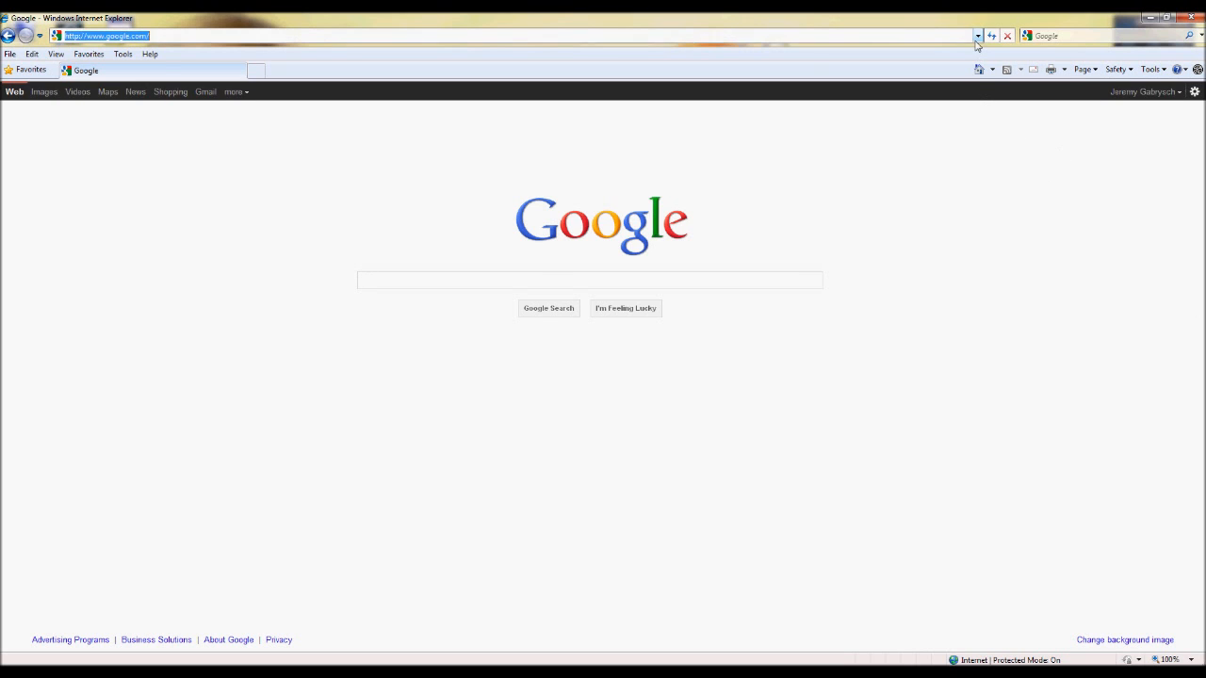
click(977, 36)
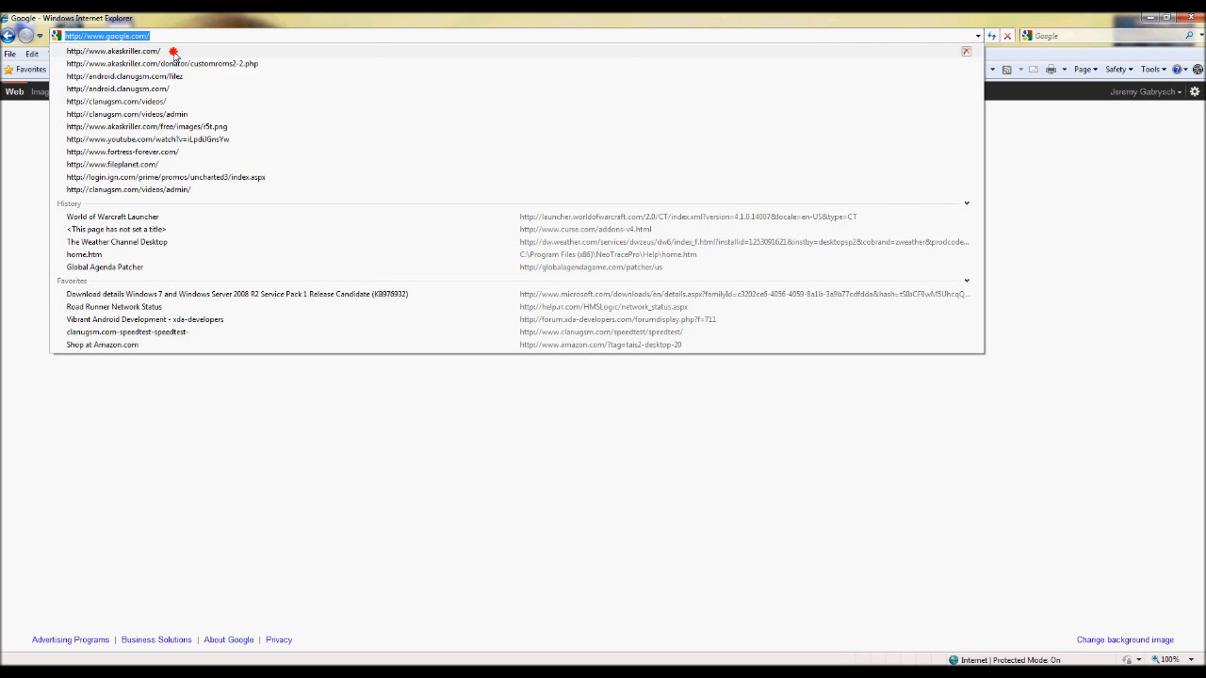
click(113, 50)
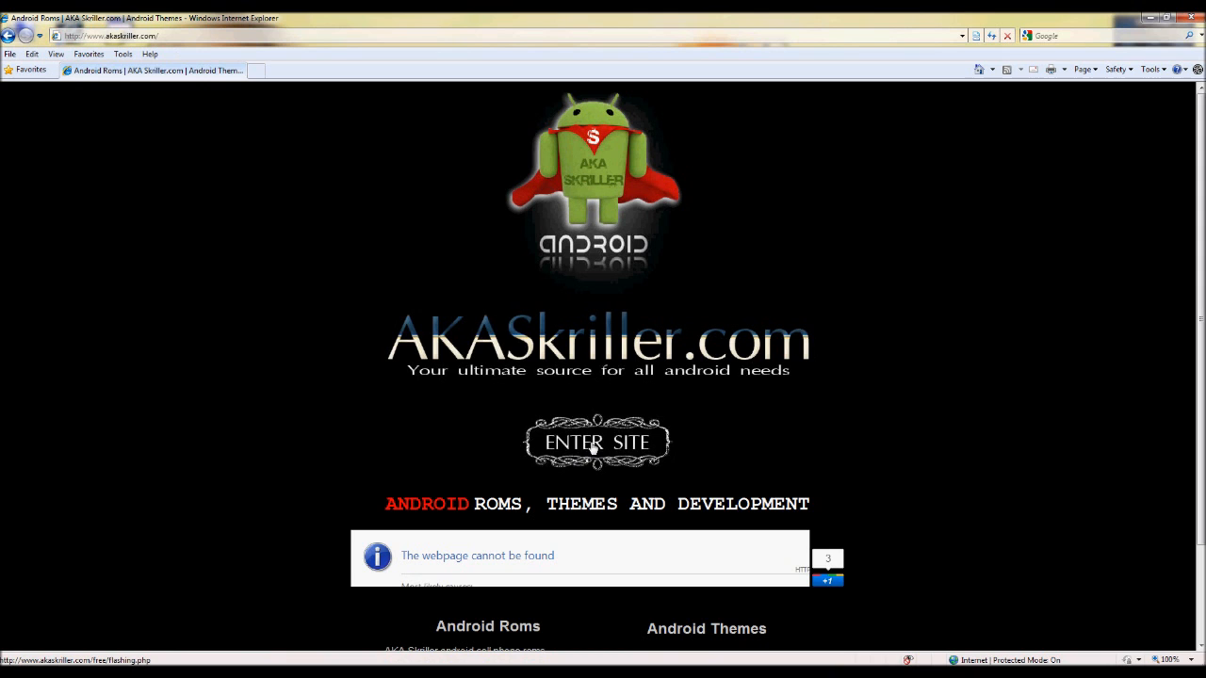
click(596, 443)
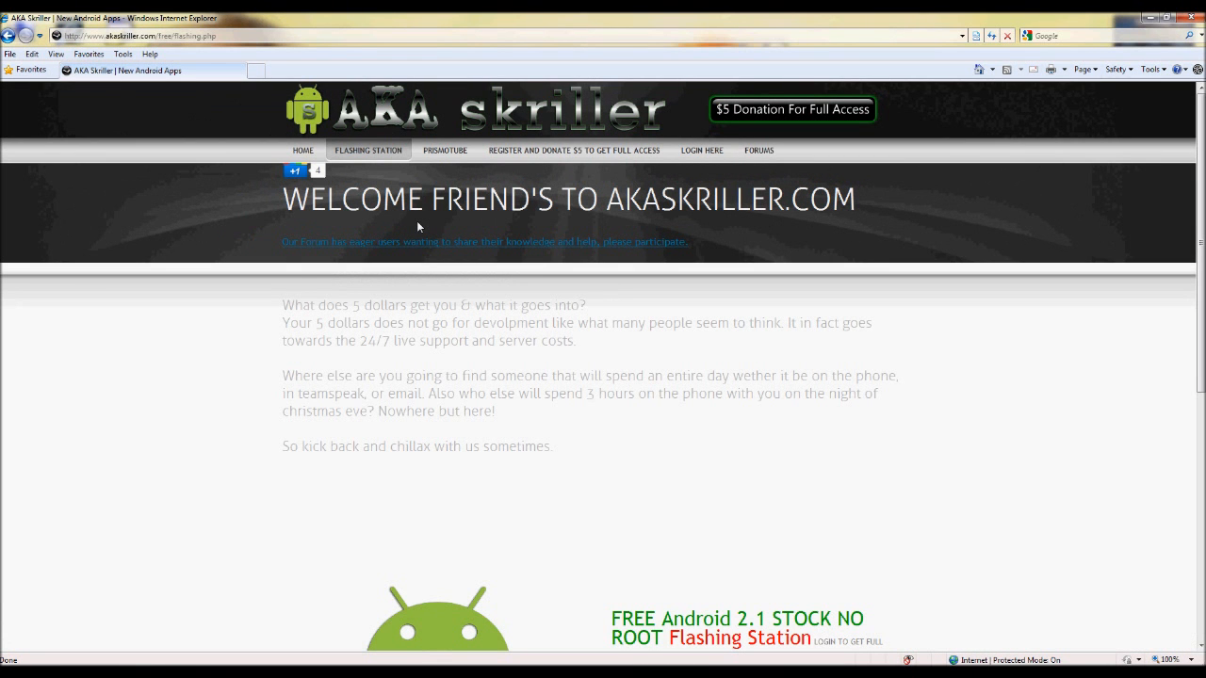
mouse_move(367, 153)
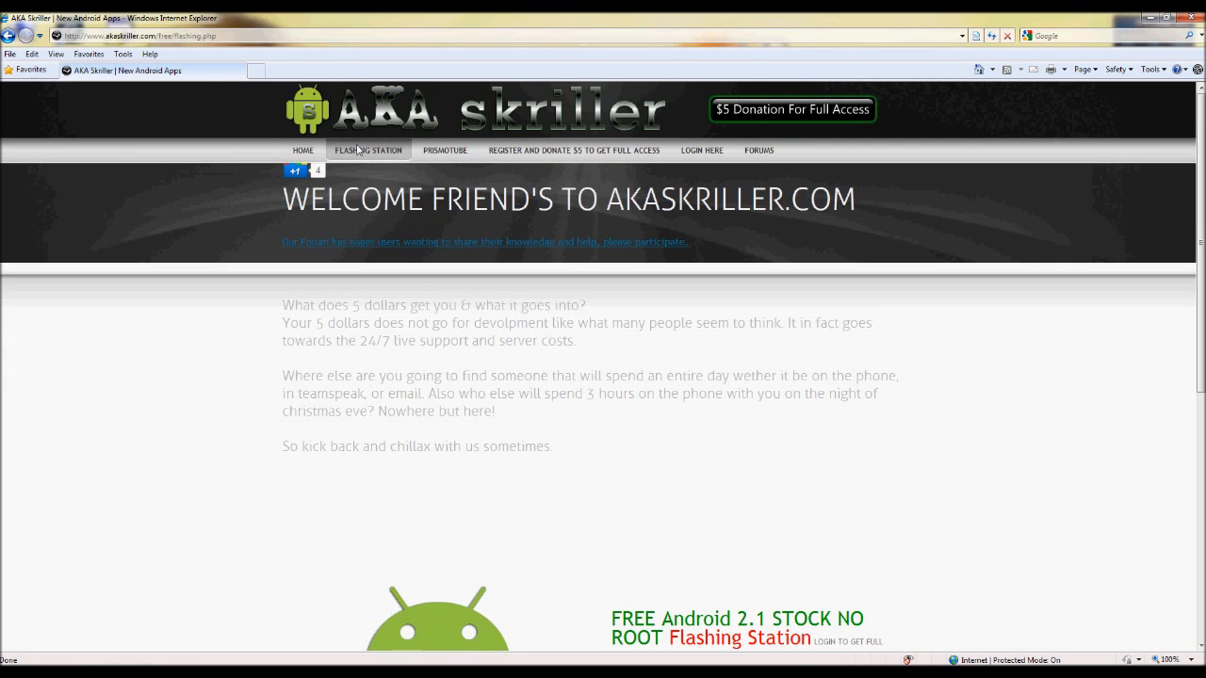
scroll(down, 3)
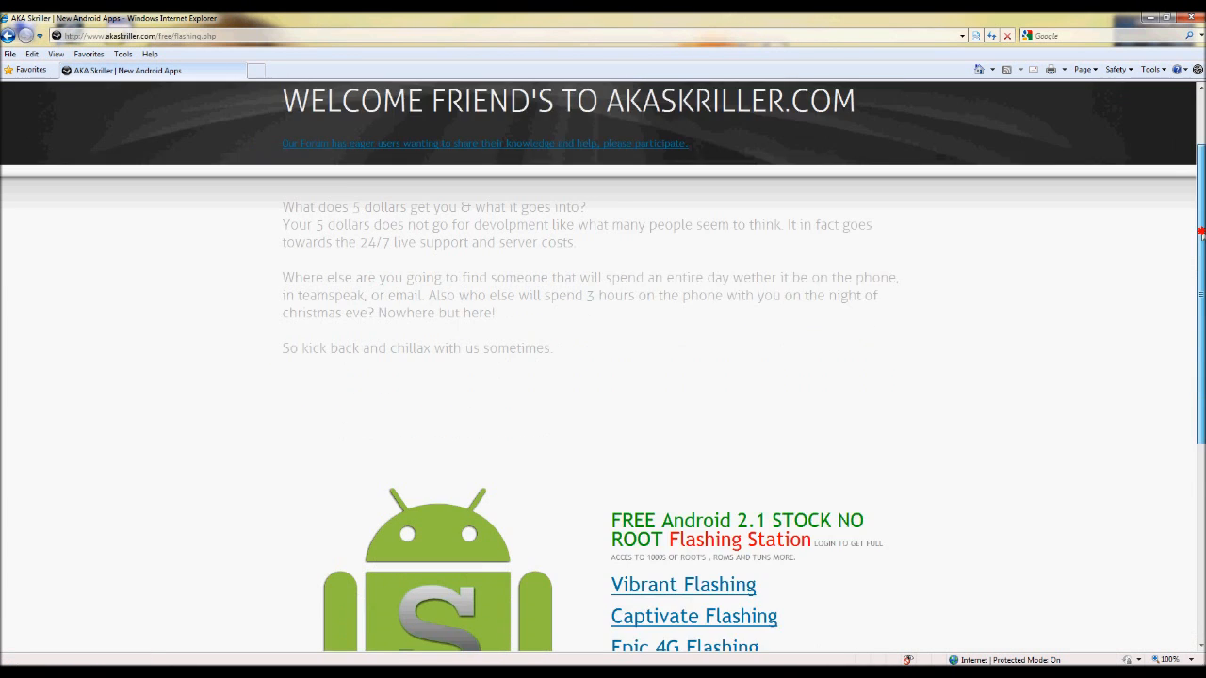
scroll(down, 3)
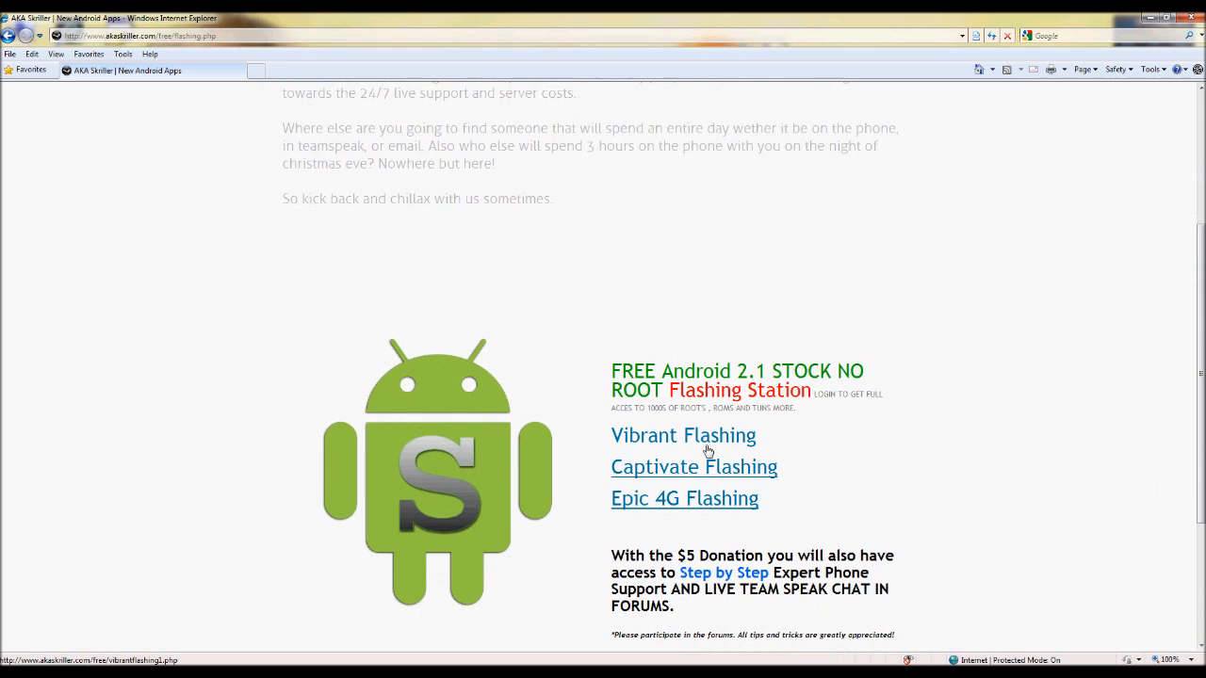
- Open the Vibrant Flashing guide and scroll to the PIT, PDA and ODIN downloads
click(683, 435)
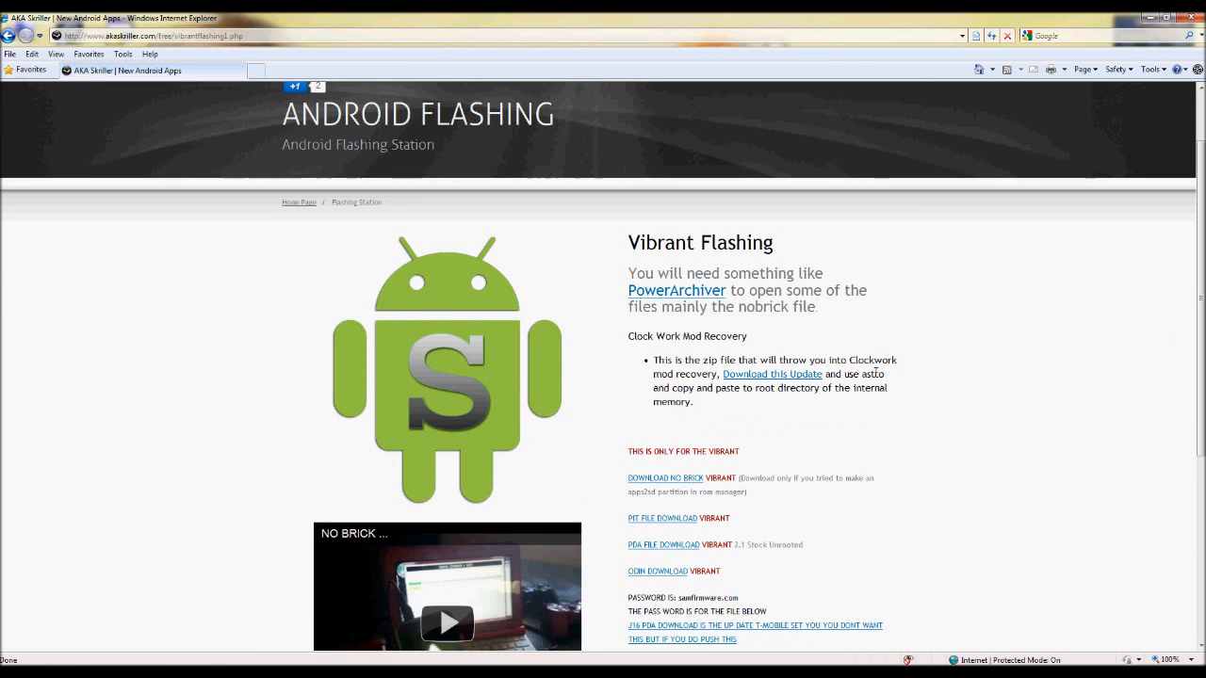
scroll(down, 3)
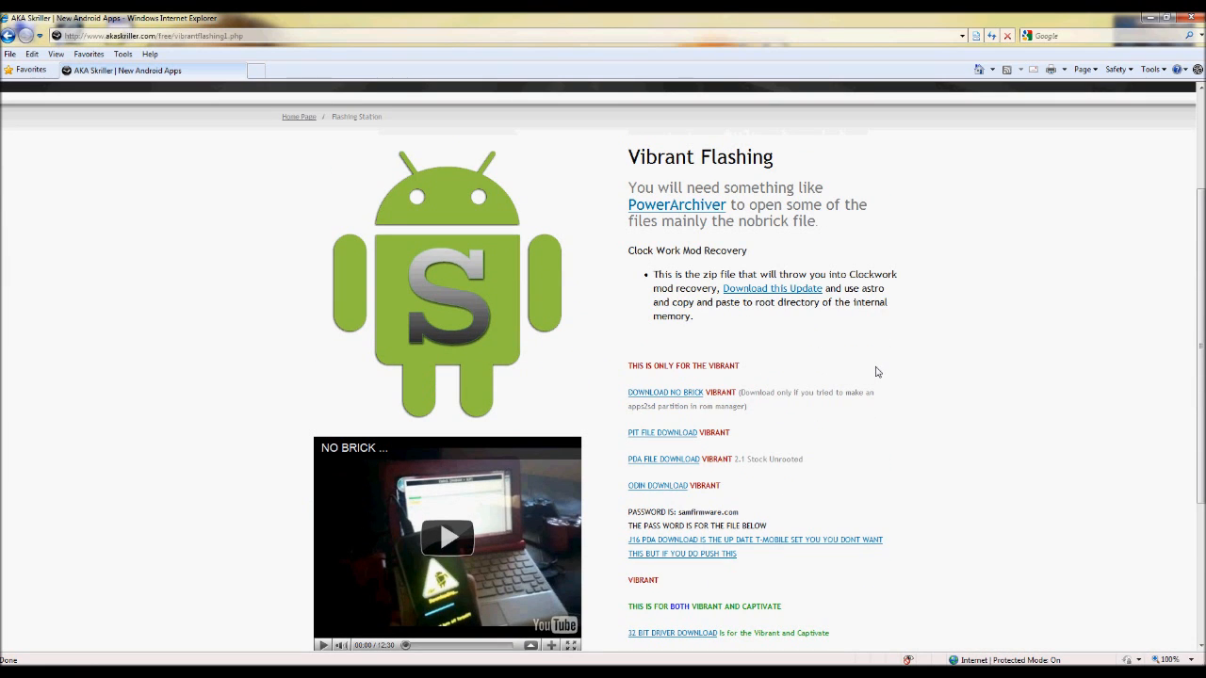
mouse_move(835, 330)
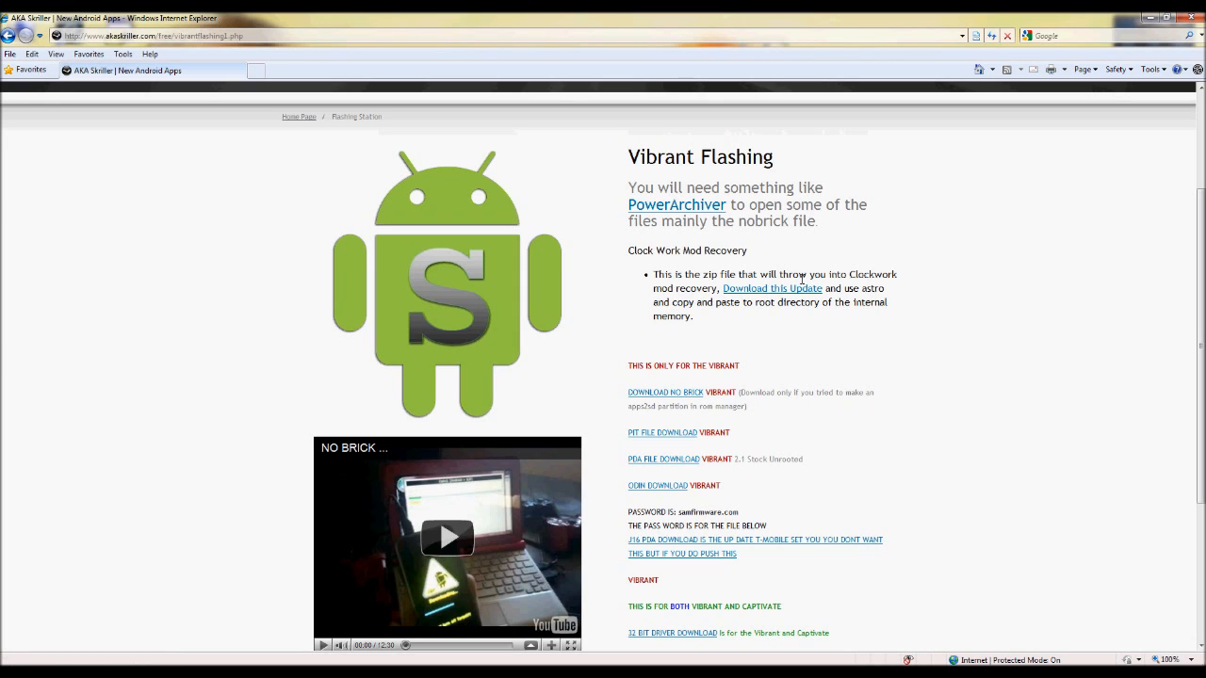
mouse_move(772, 289)
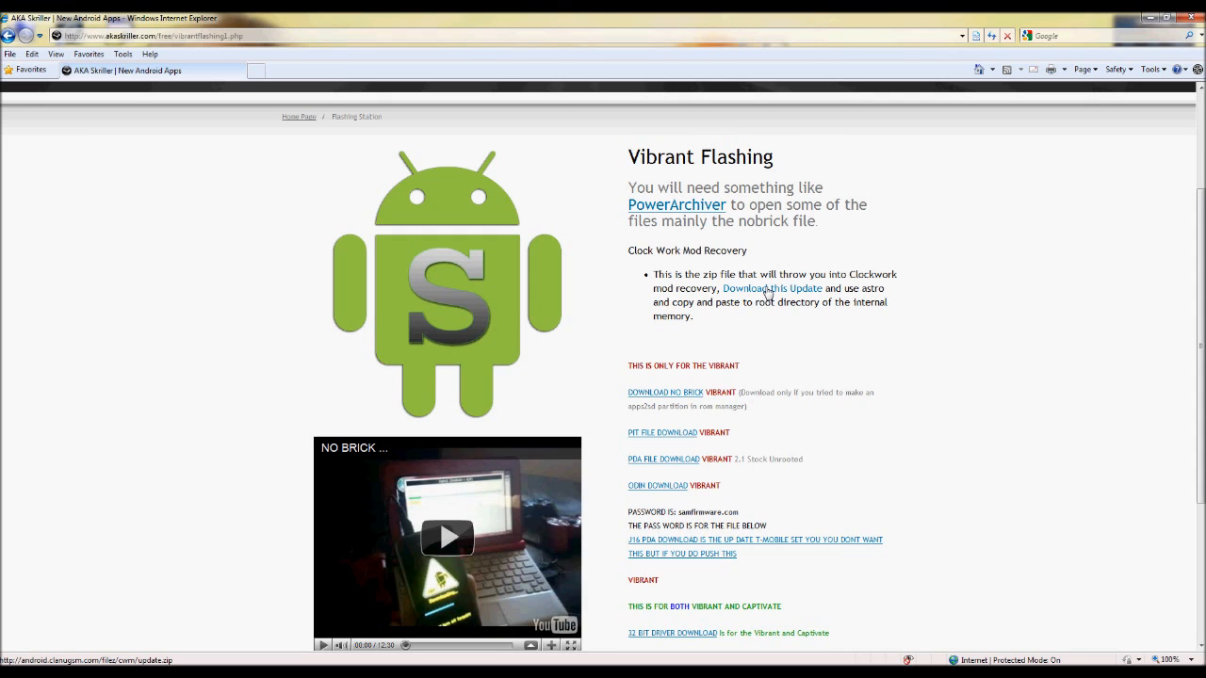
mouse_move(772, 290)
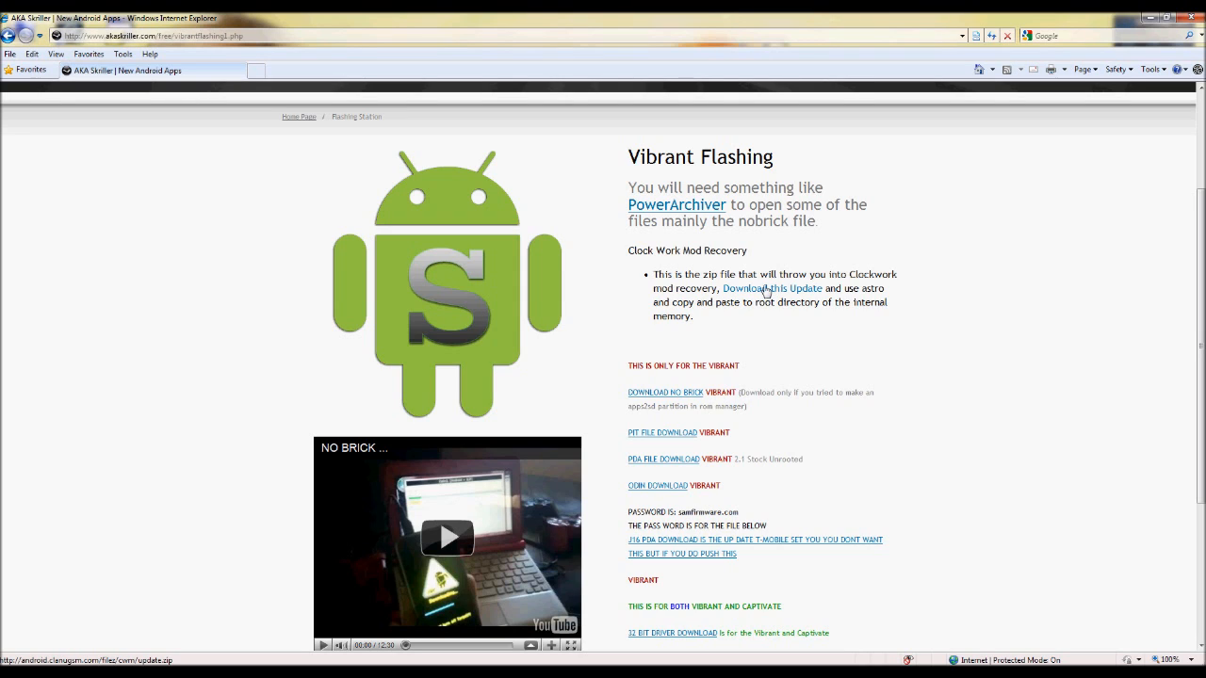
mouse_move(766, 428)
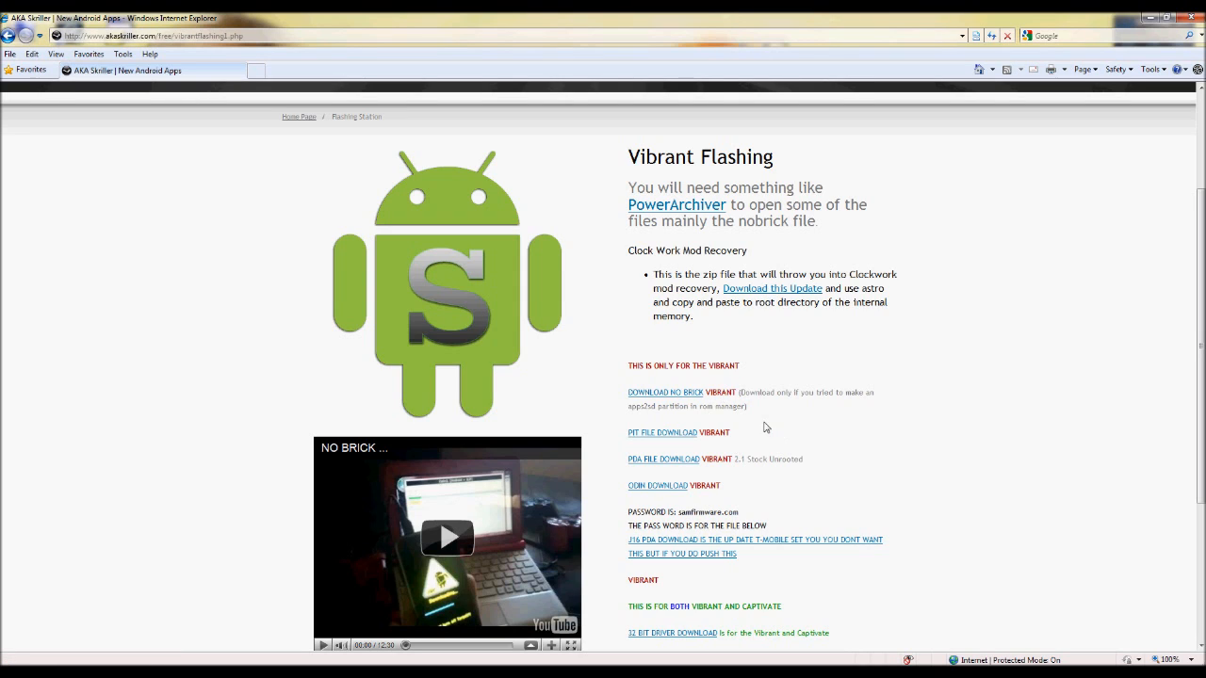
mouse_move(660, 446)
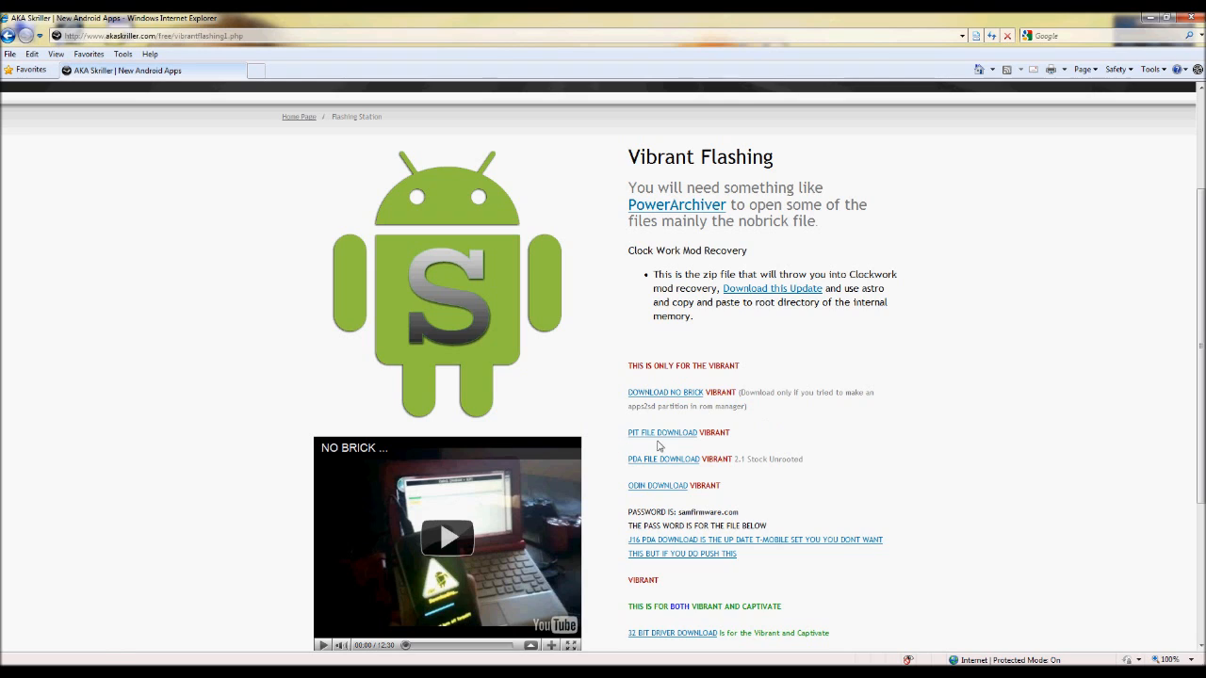
mouse_move(596, 433)
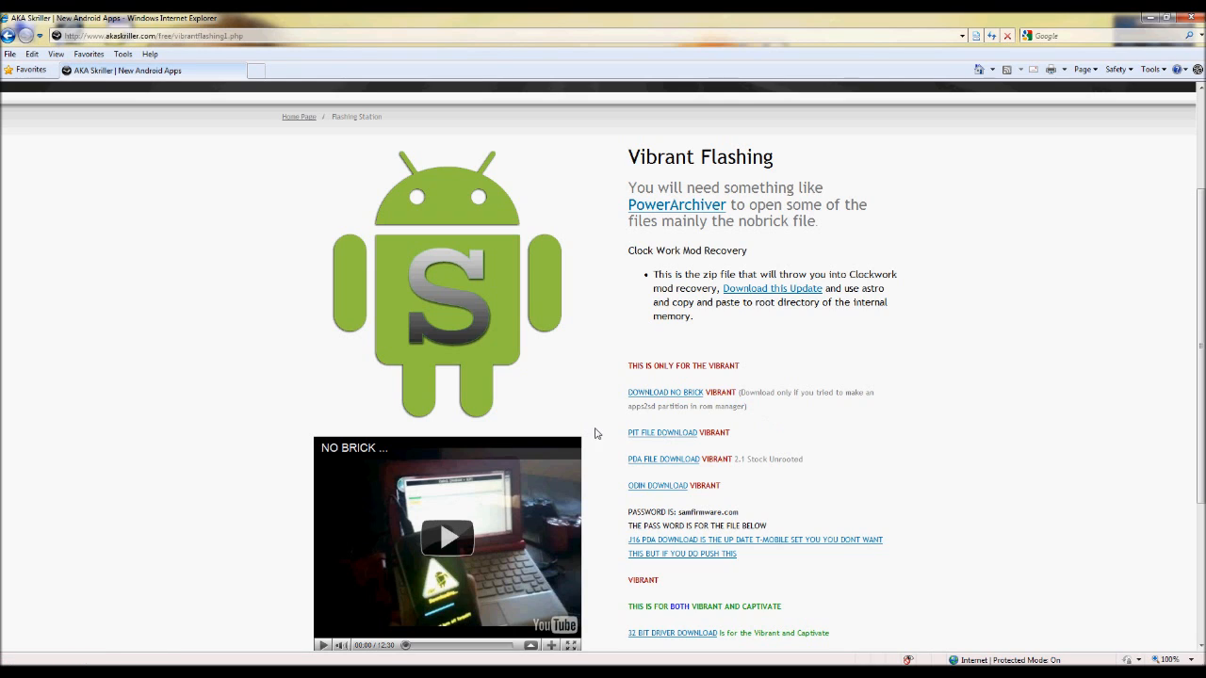
mouse_move(664, 459)
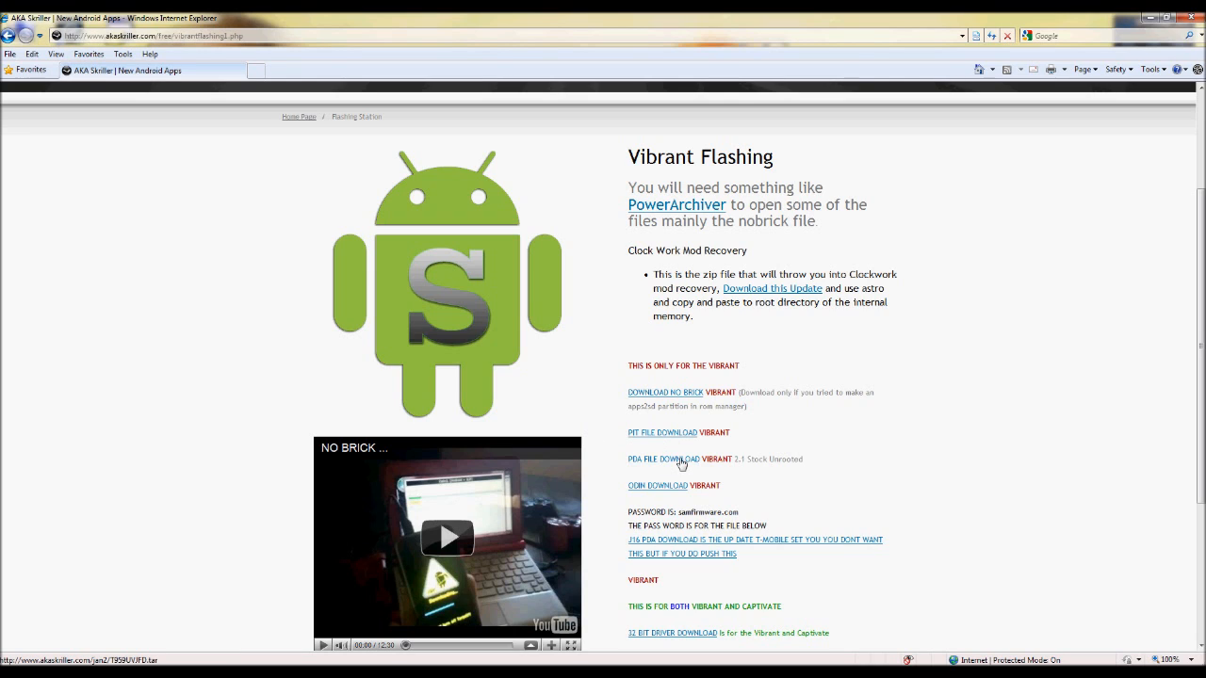
mouse_move(669, 486)
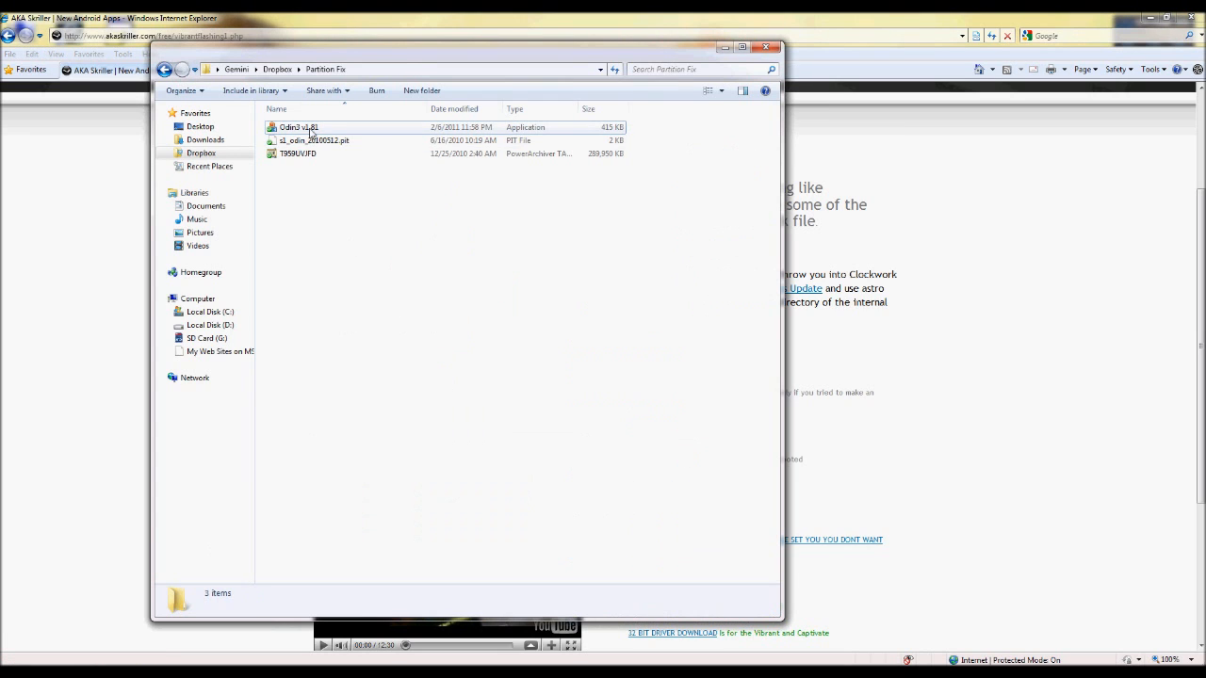
- Launch Odin3 v1.81 from the Partition Fix folder
double_click(299, 127)
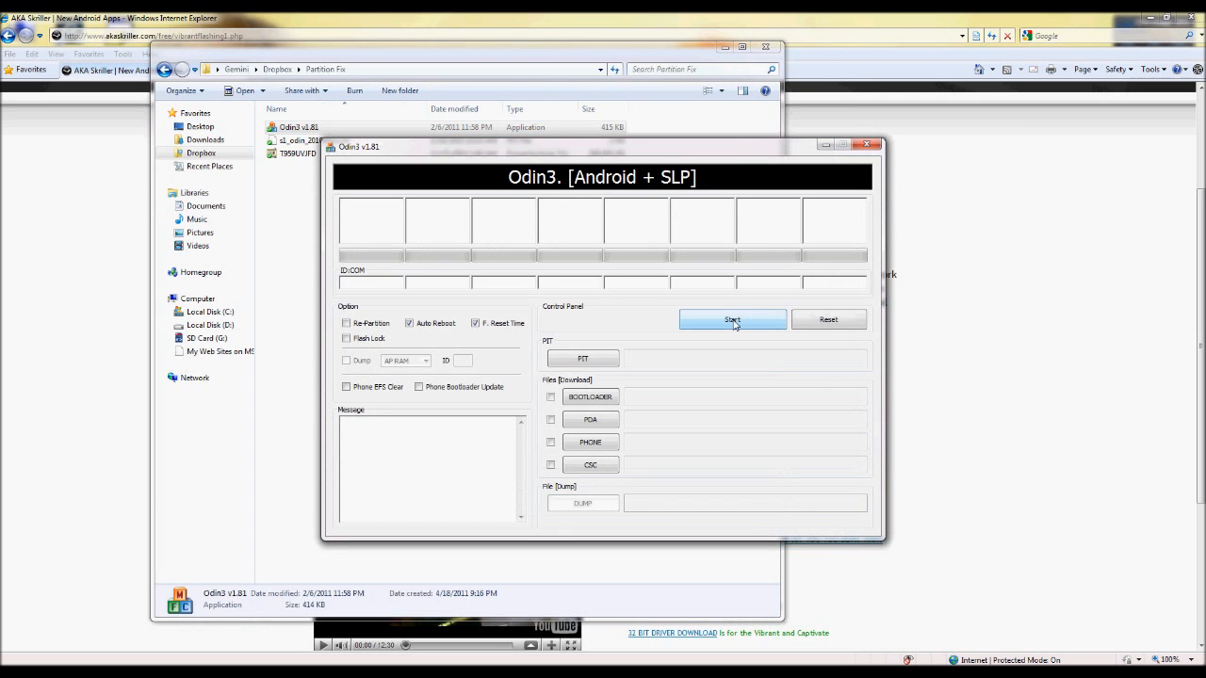
mouse_move(591, 465)
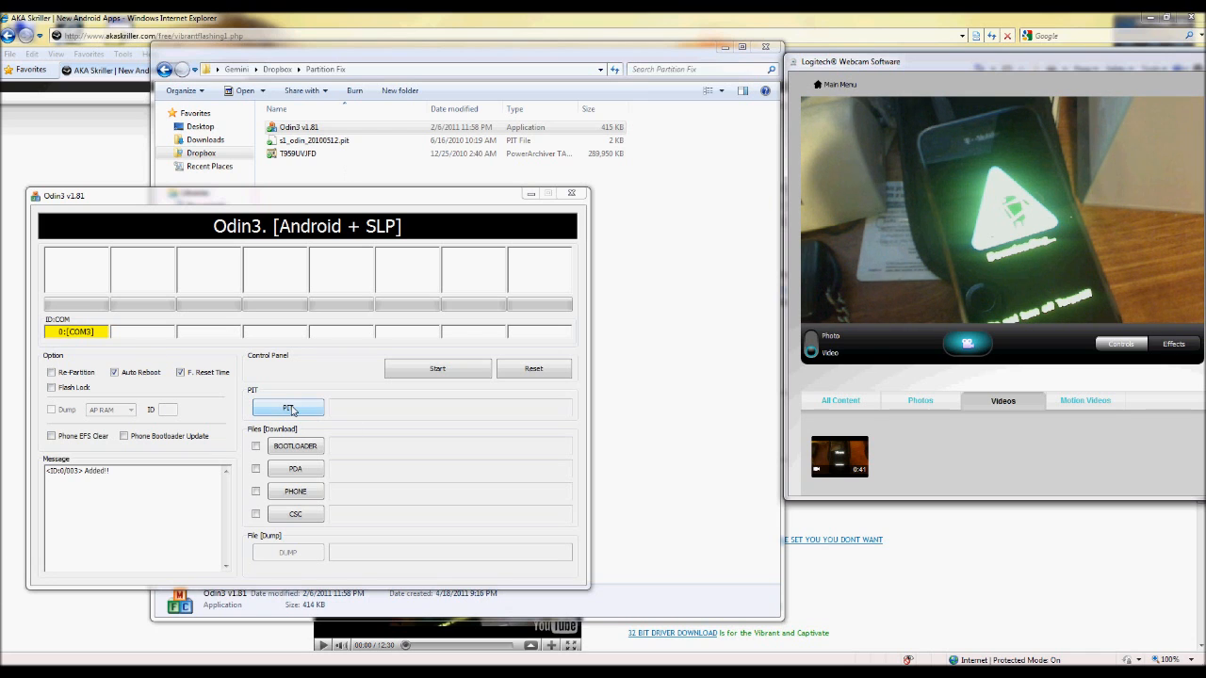
- Load s1_odin_20100512.pit as PIT and T959UVJFD.tar as PDA, then start flashing
click(288, 407)
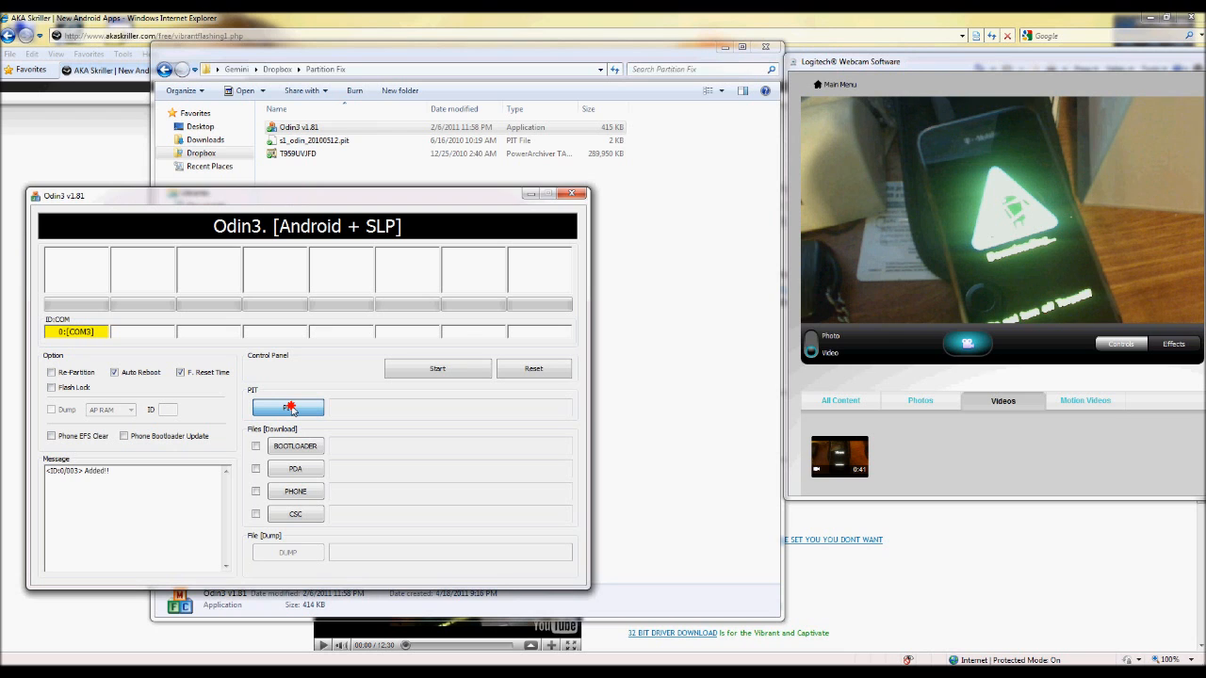
click(287, 407)
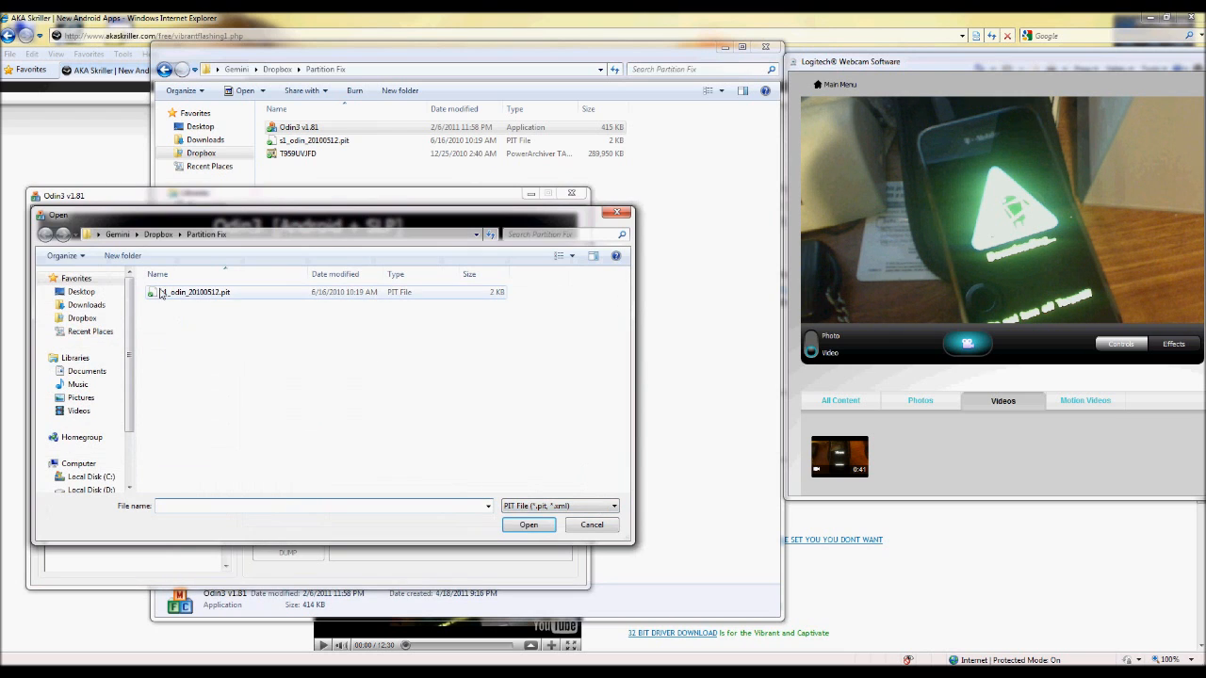
click(528, 525)
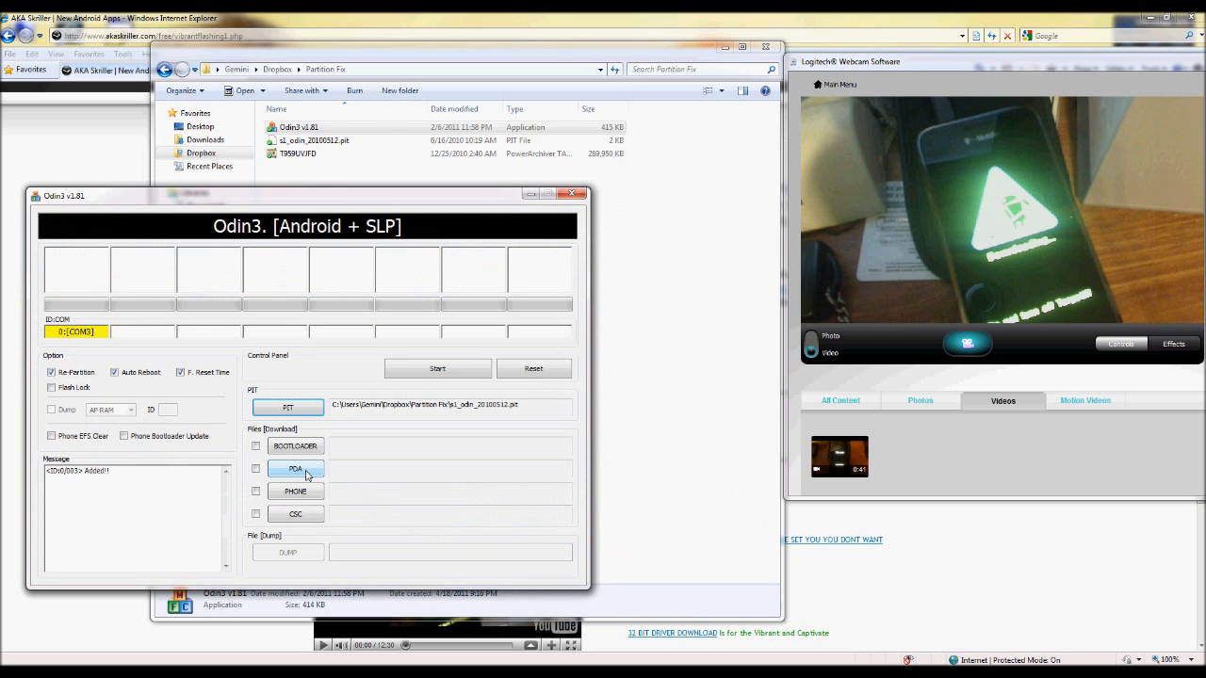
click(295, 469)
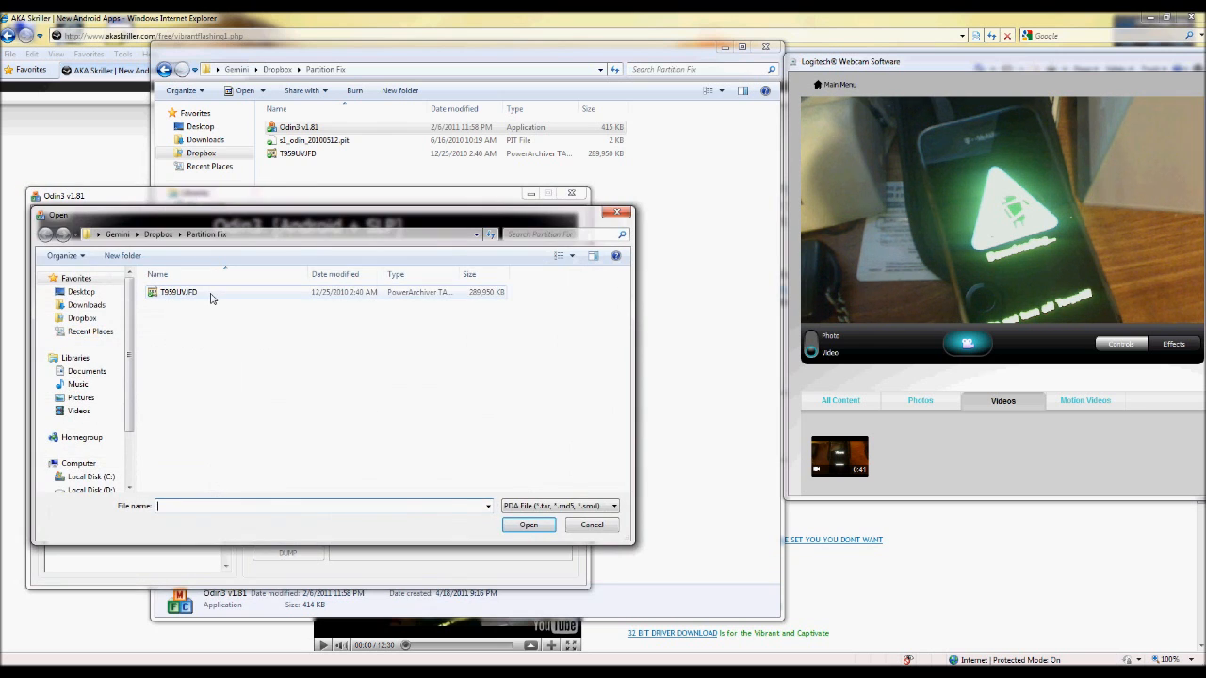
mouse_move(179, 292)
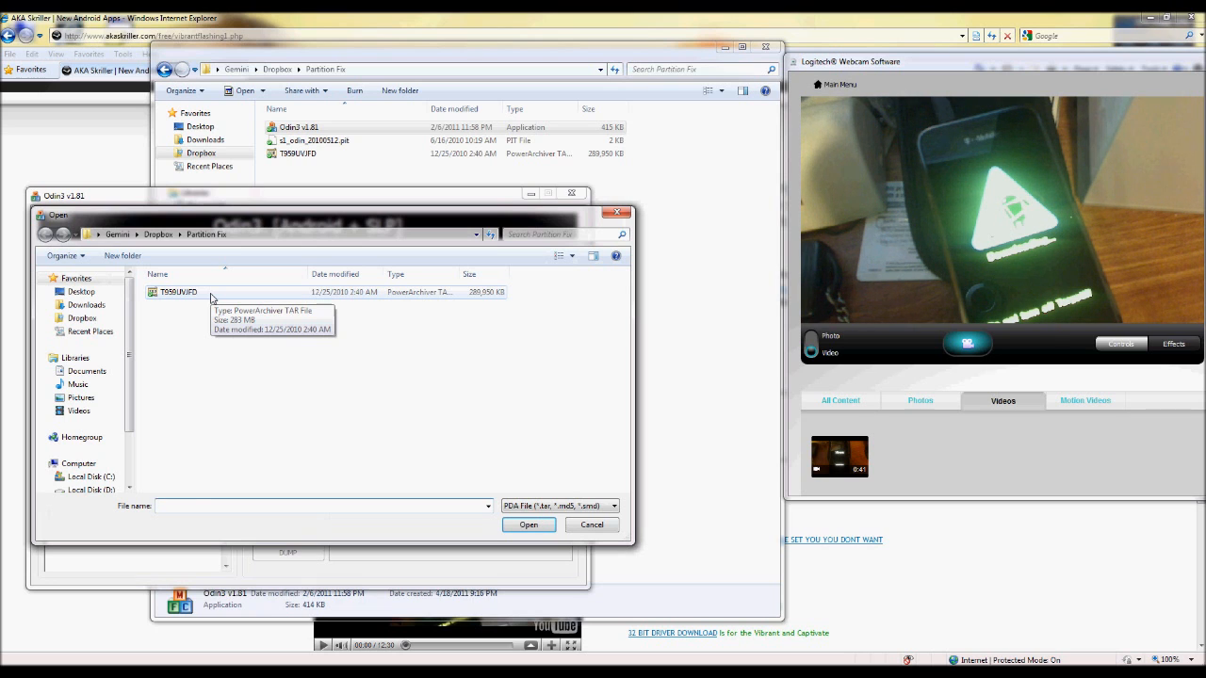
click(528, 525)
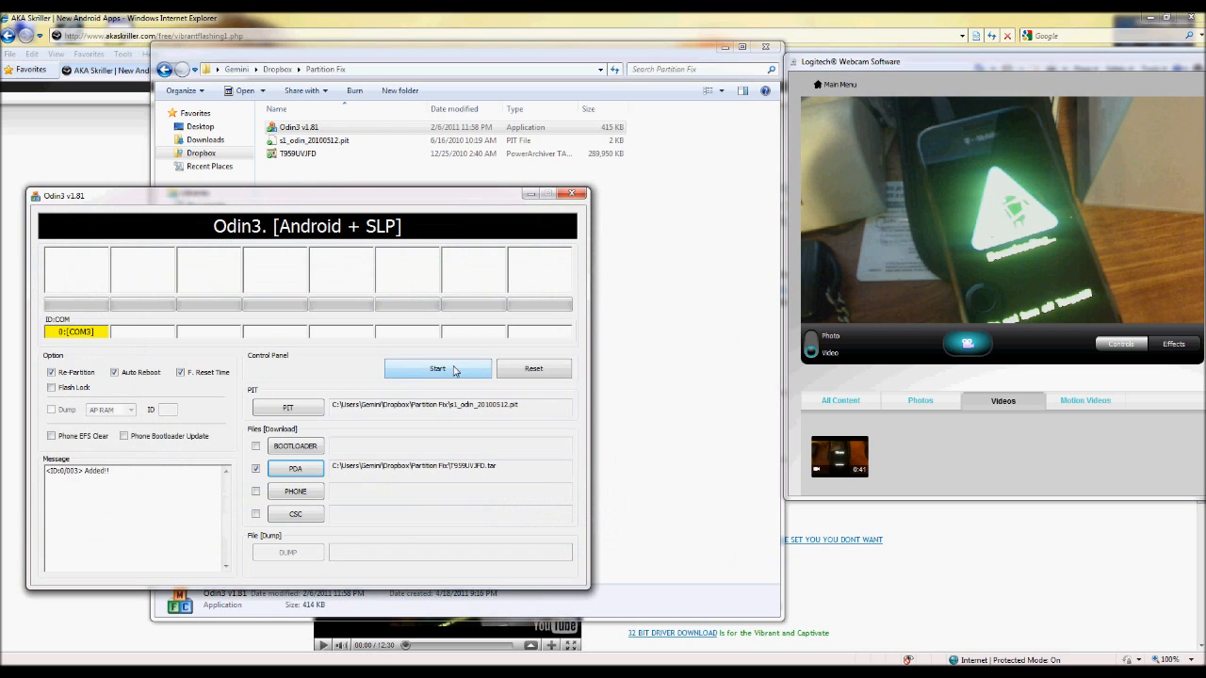
click(438, 369)
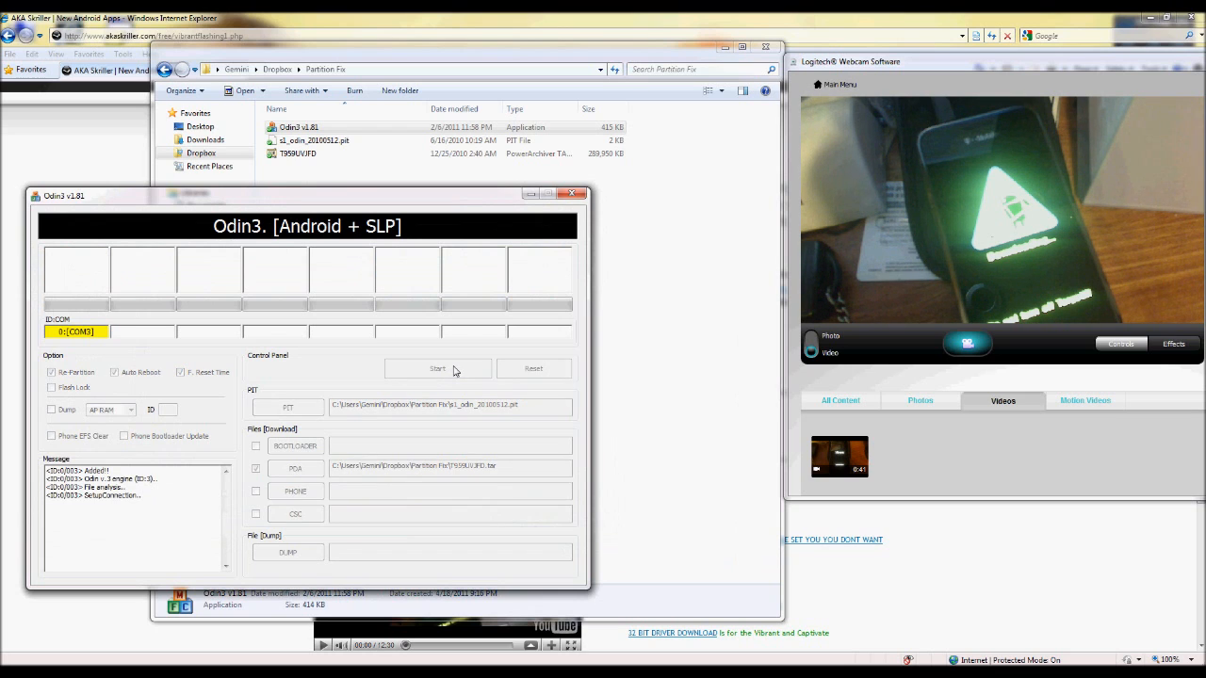
- Let Odin write cache, modem and factoryfs to the phone
click(437, 369)
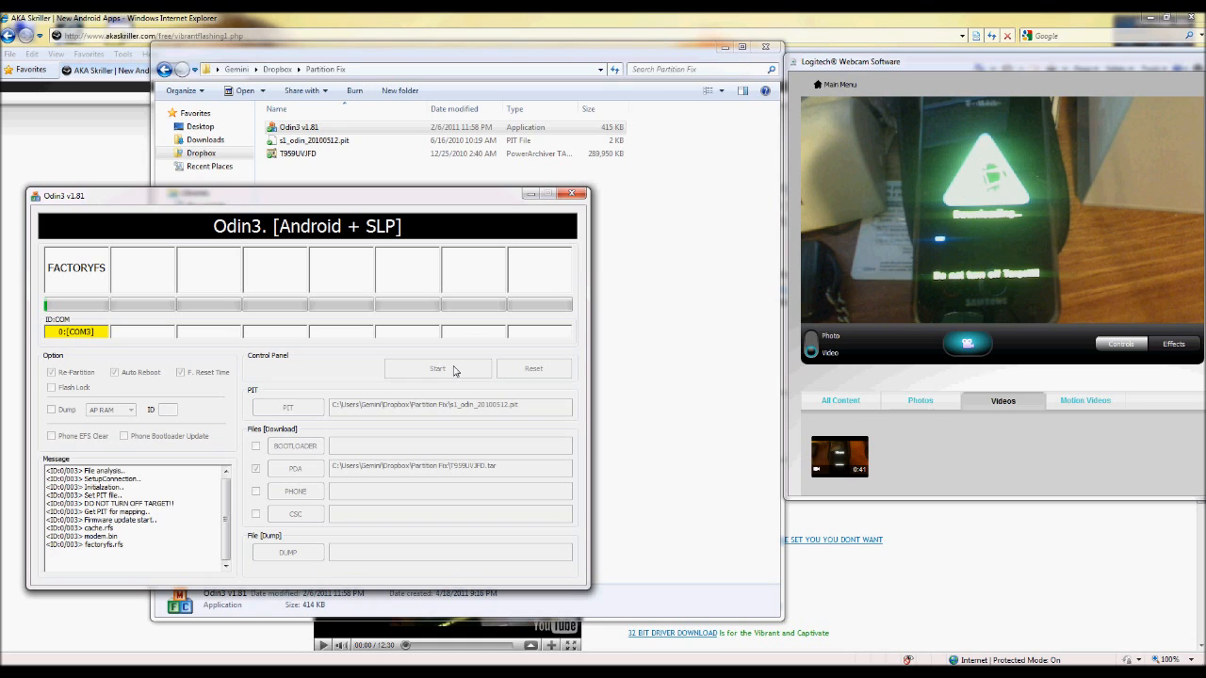
mouse_move(682, 17)
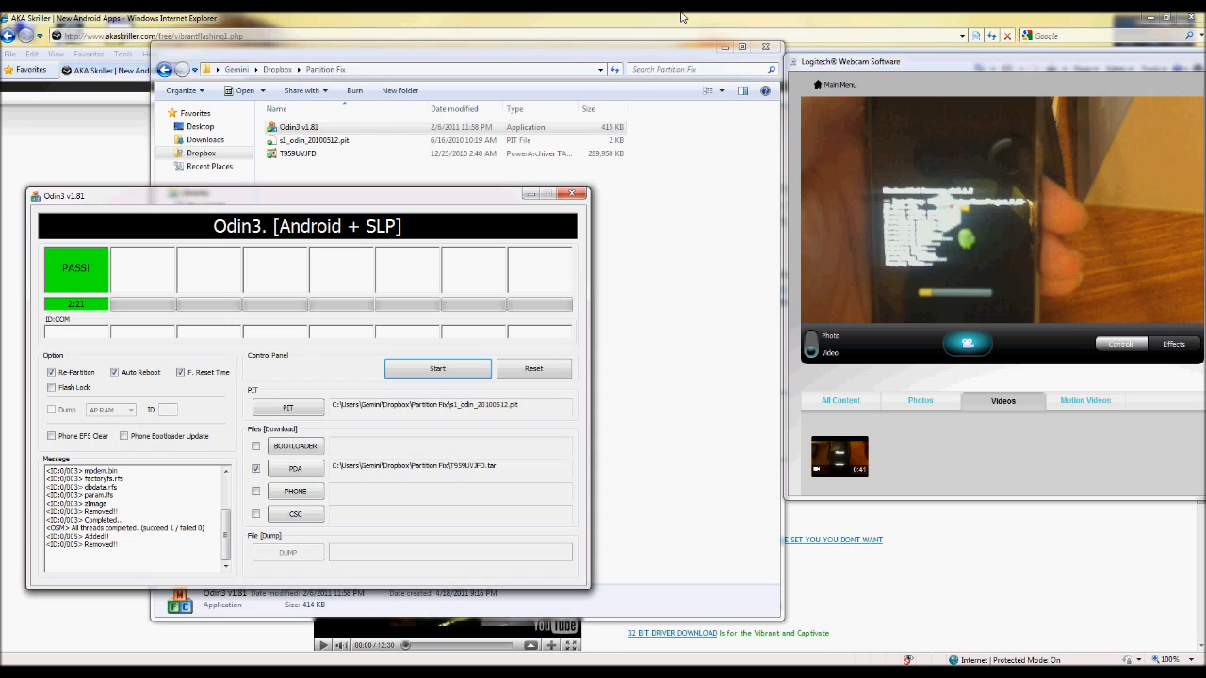
- Open the webcam Controls panel and uncheck Auto-focus for manual focusing
click(1121, 343)
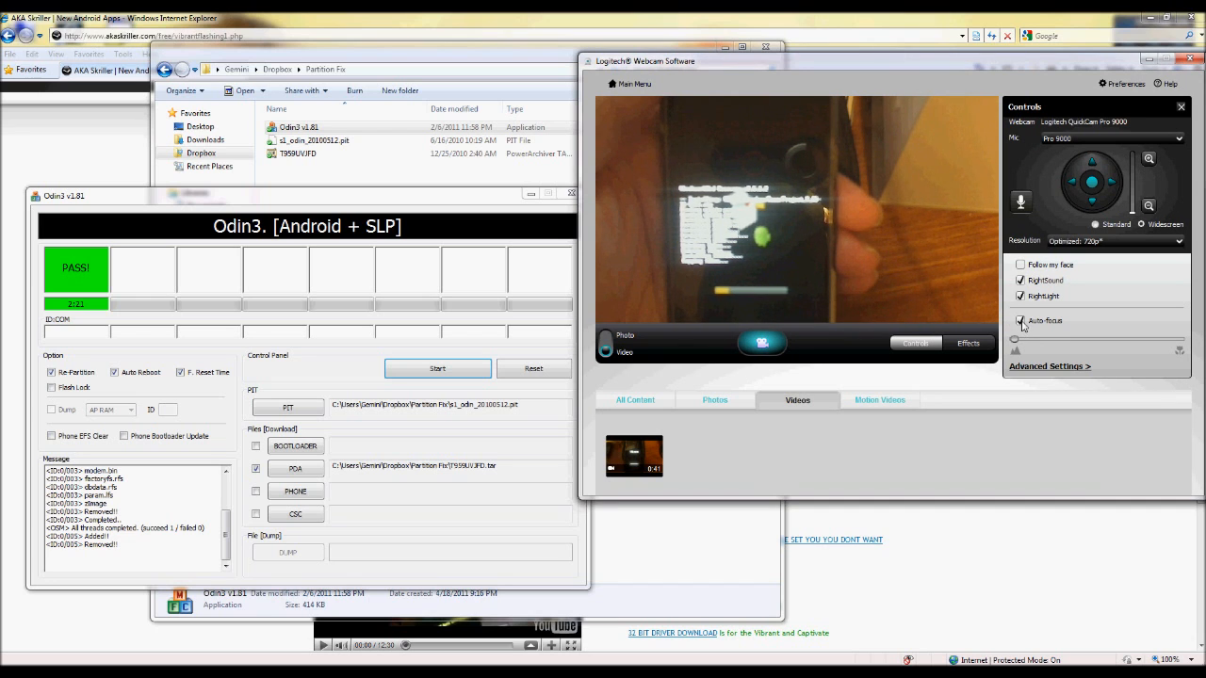
click(1021, 321)
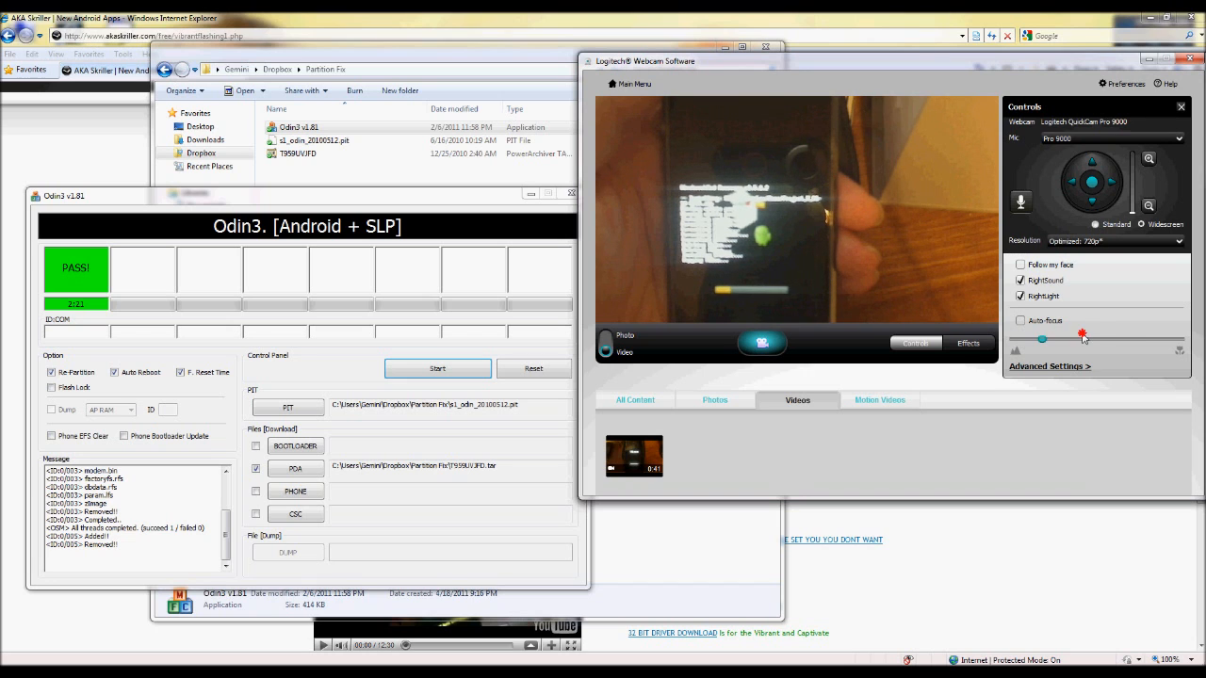